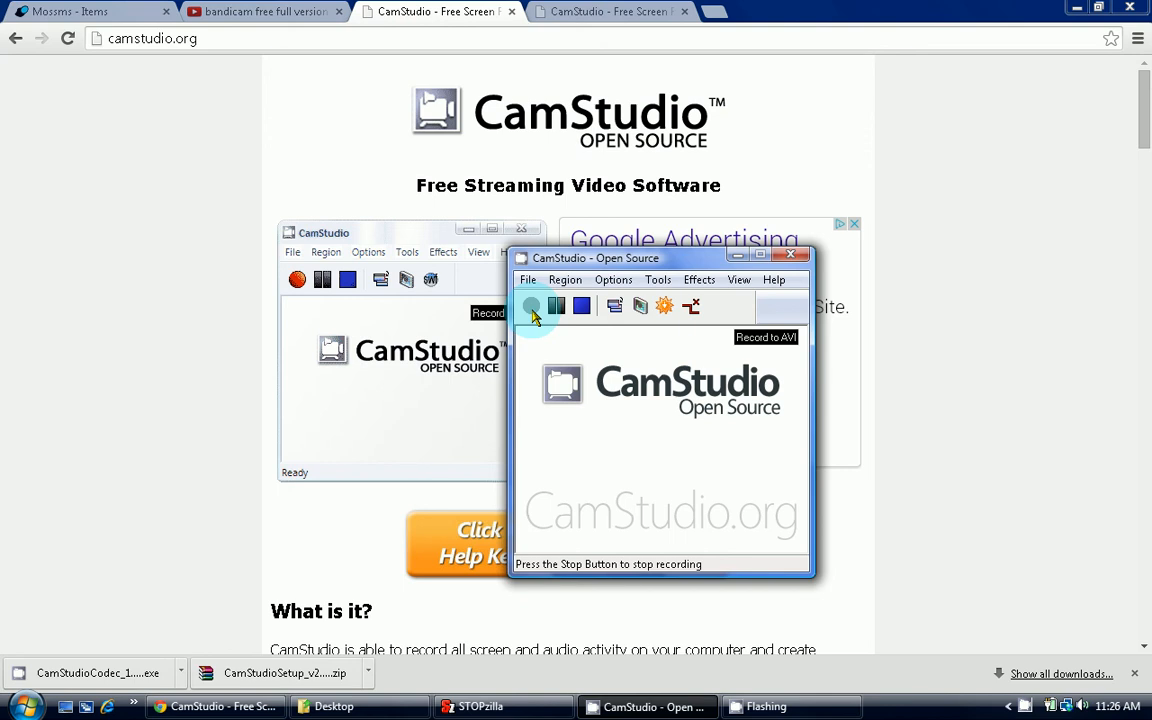
Start a CamStudio screen recording at 1280×800.
left_click(531, 306)
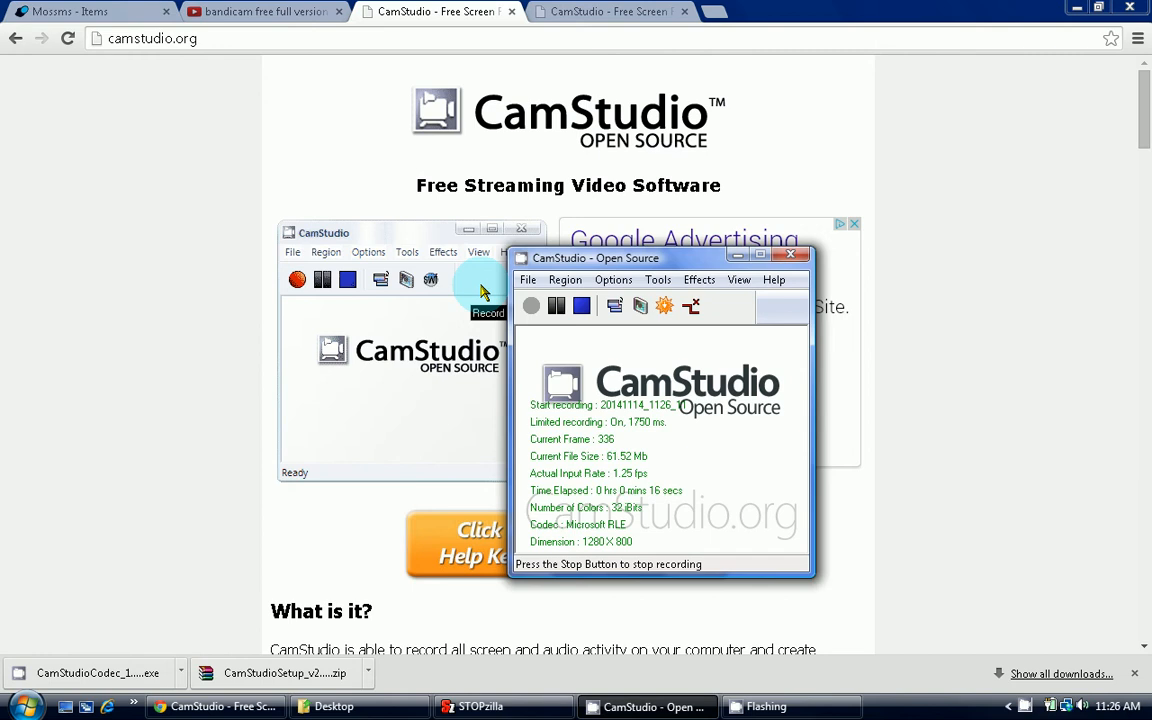
mouse_move(435, 253)
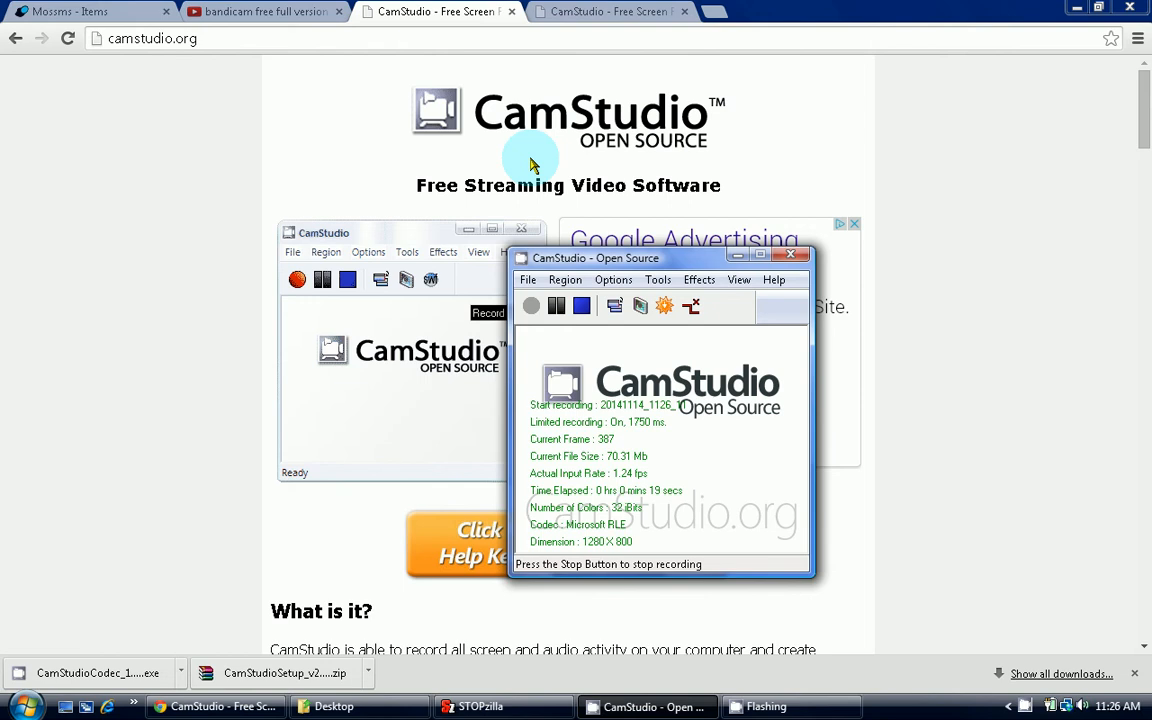
mouse_move(800, 358)
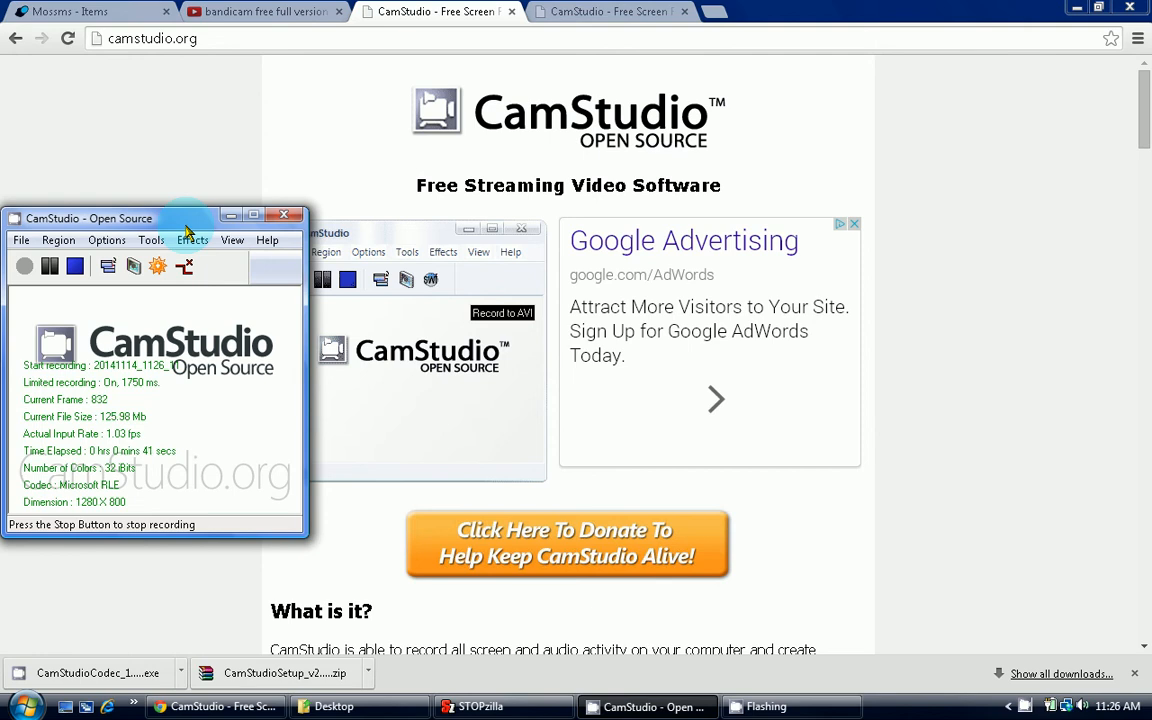
mouse_move(212, 235)
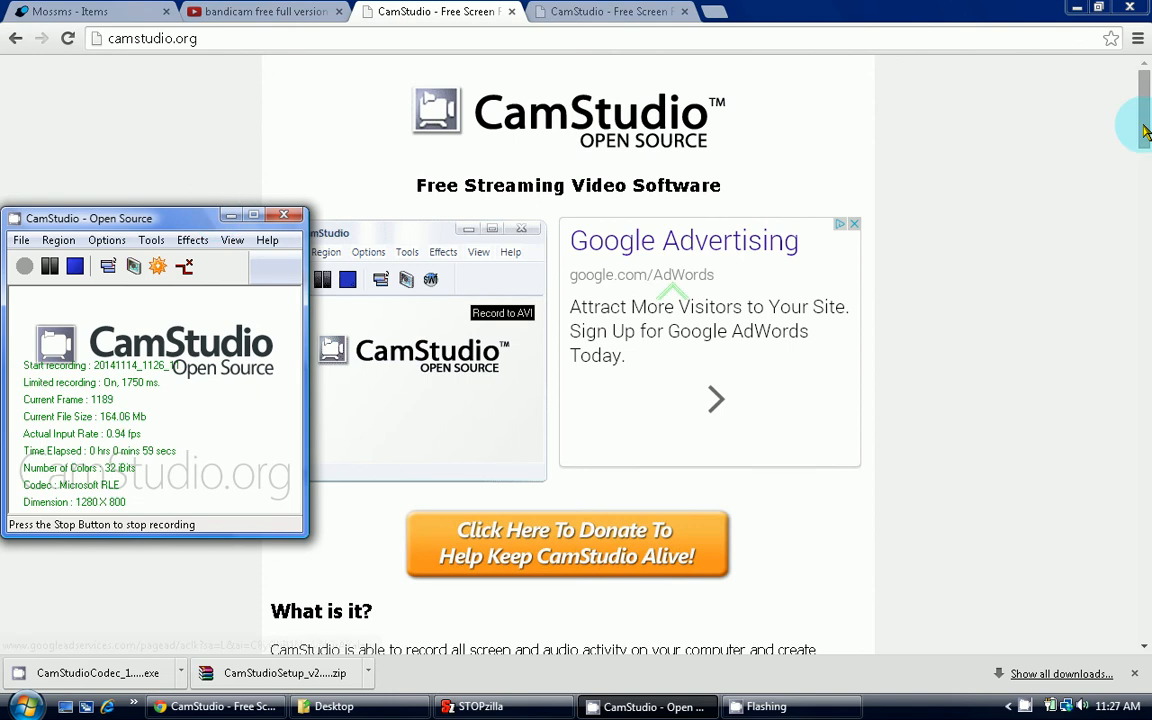
Scroll camstudio.org down to the CamStudio 2.7.2 download and Lossless Codec link.
scroll("down", 3)
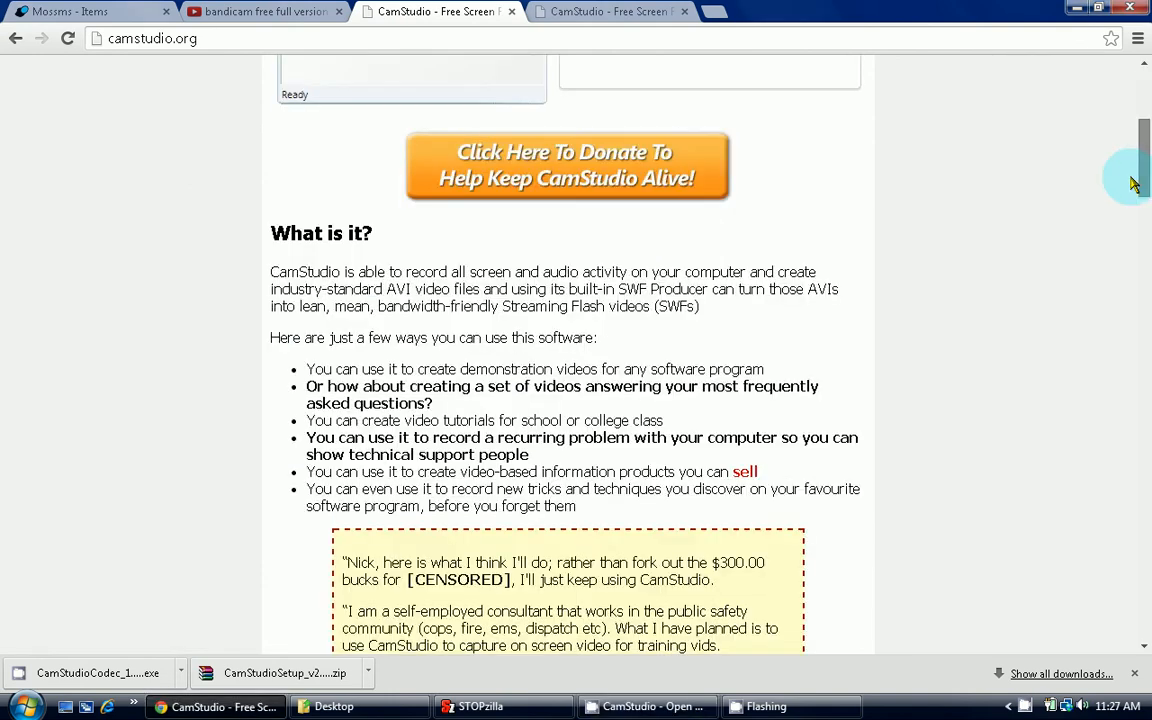
scroll("down", 3)
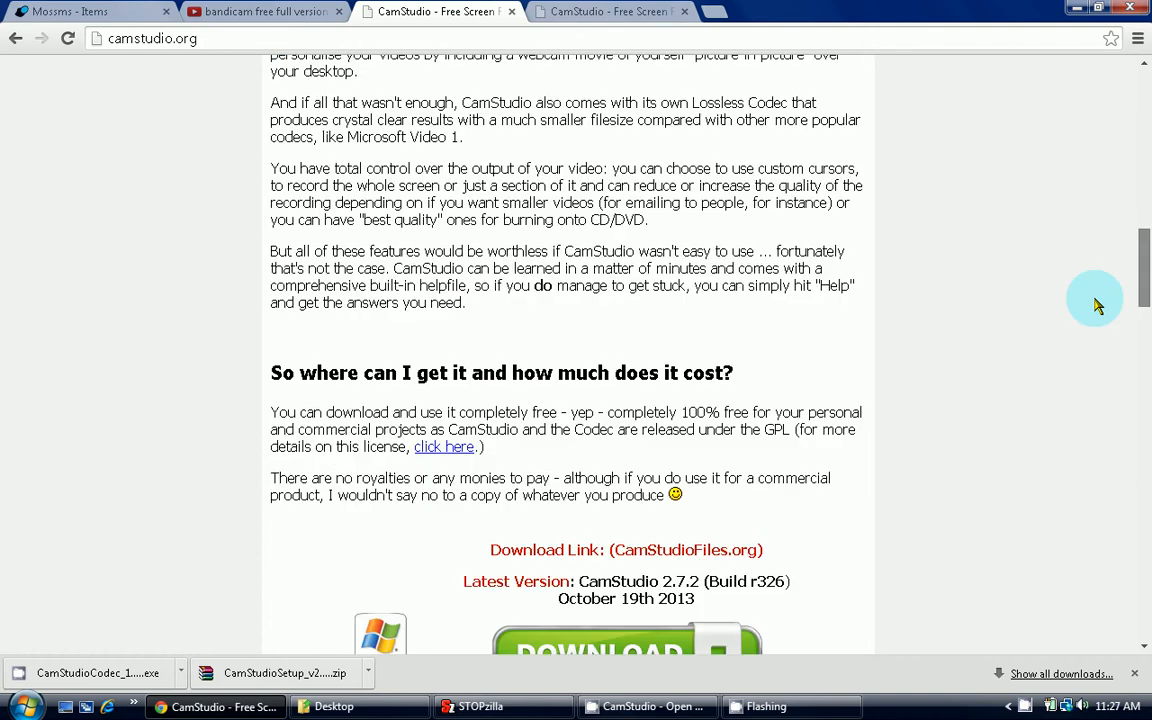
scroll("down", 3)
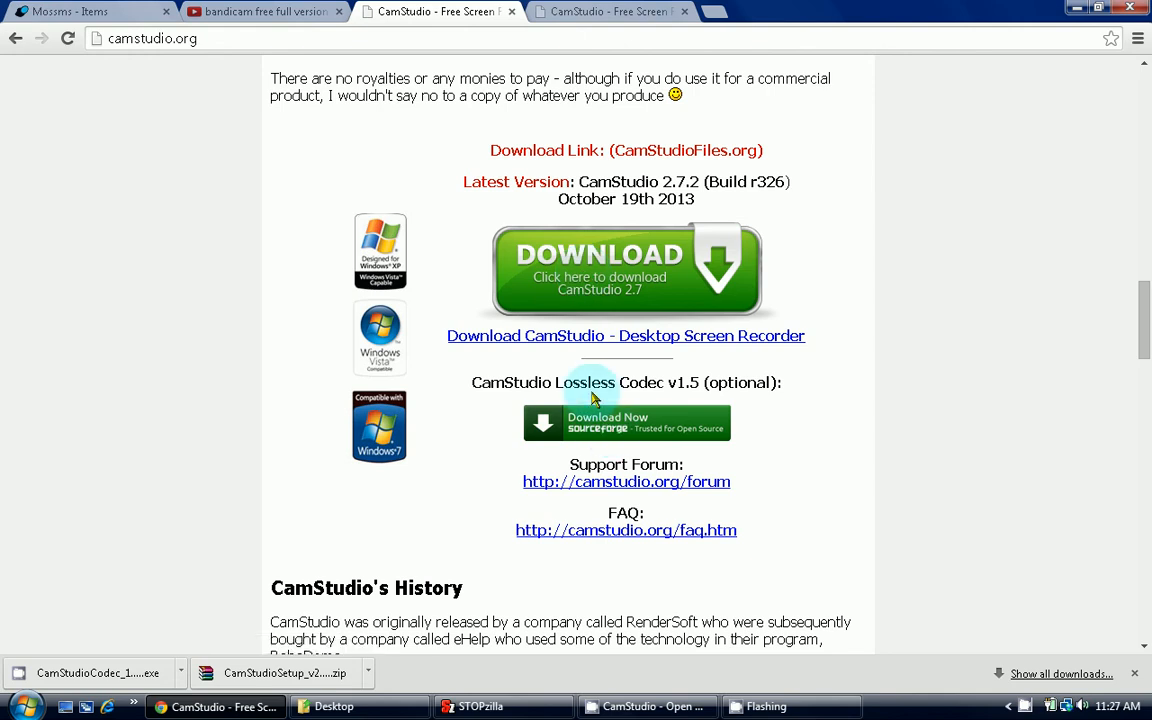
mouse_move(737, 400)
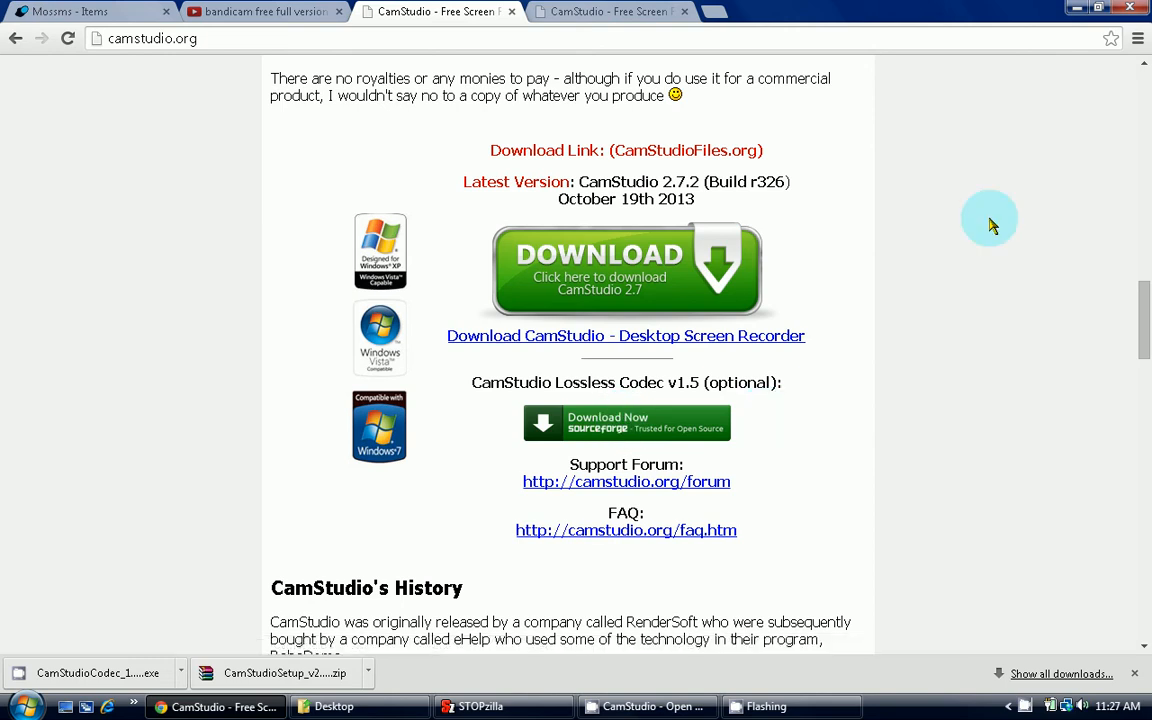
mouse_move(947, 380)
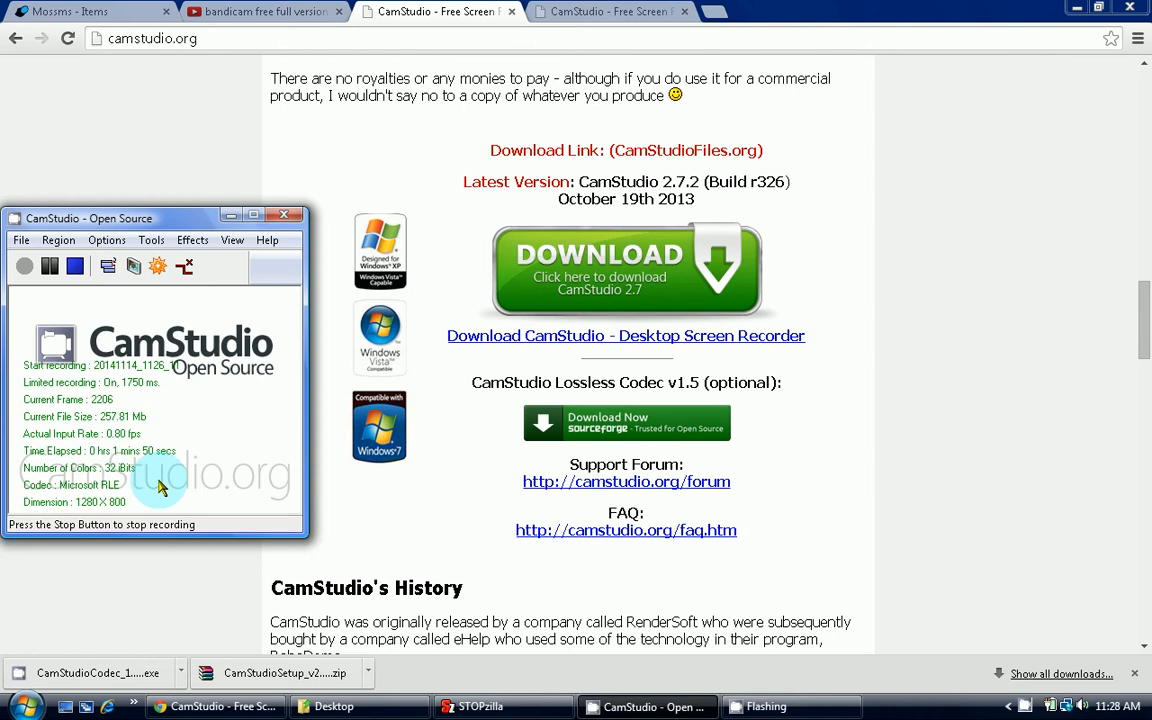
Browse the Options and Tools menus, returning to Options with microphone audio checked.
left_click(106, 240)
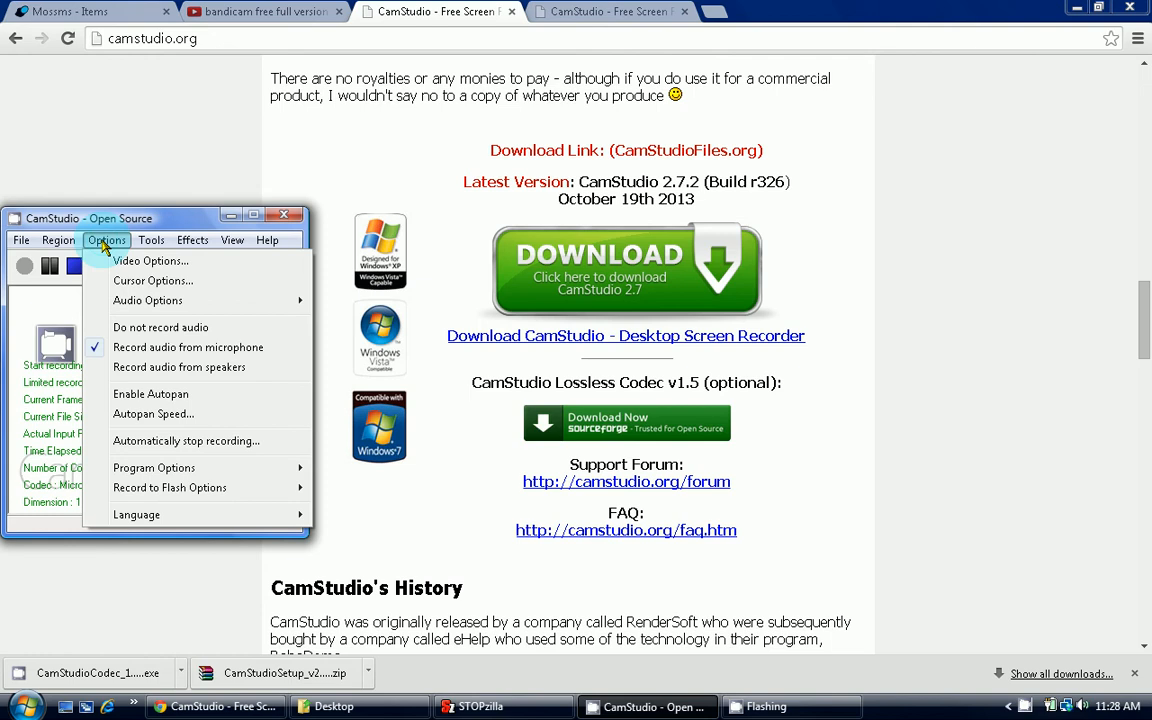
mouse_move(107, 243)
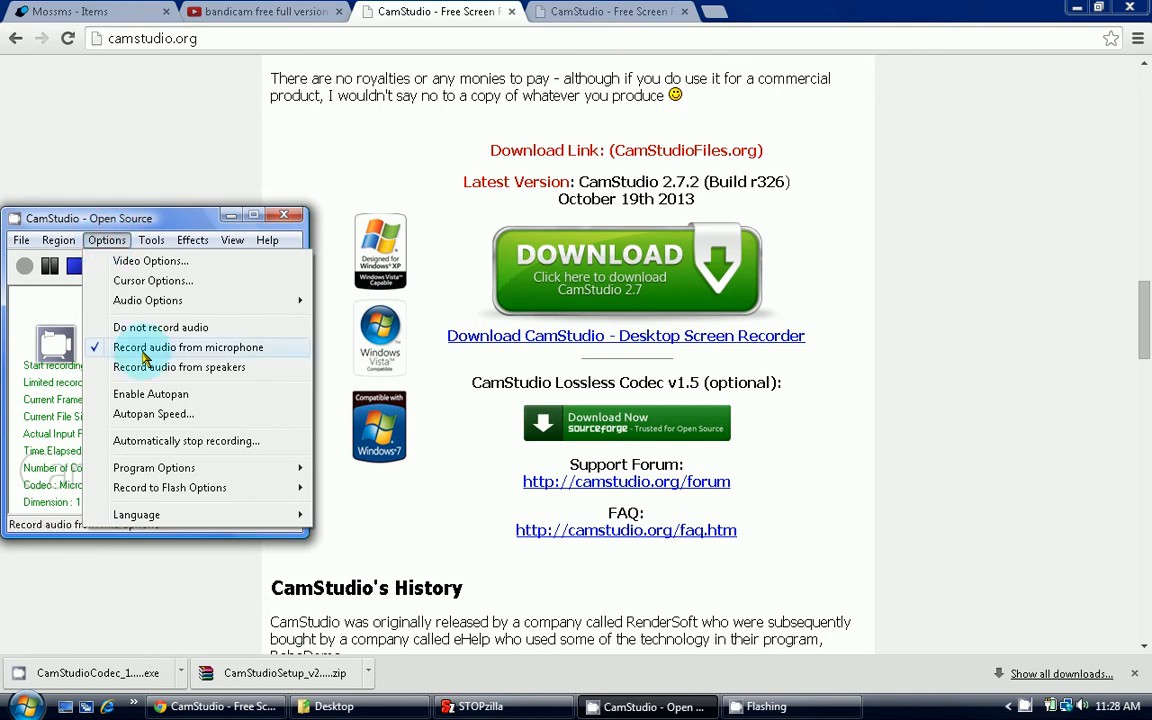
mouse_move(225, 347)
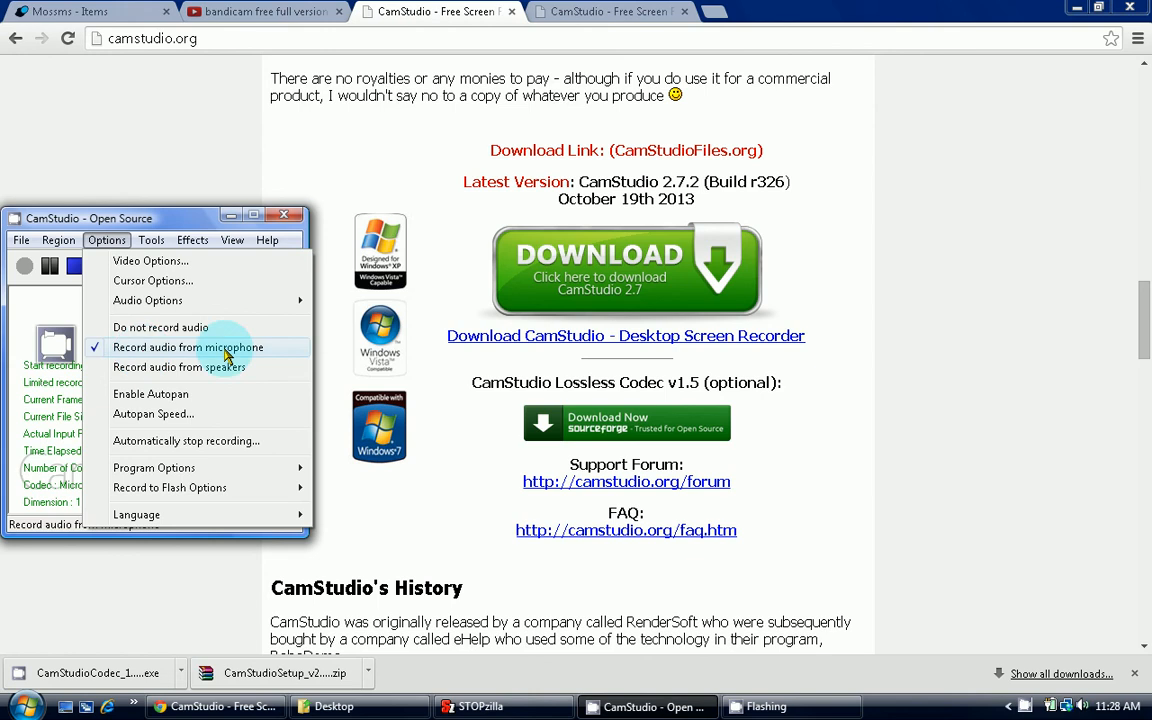
mouse_move(179, 367)
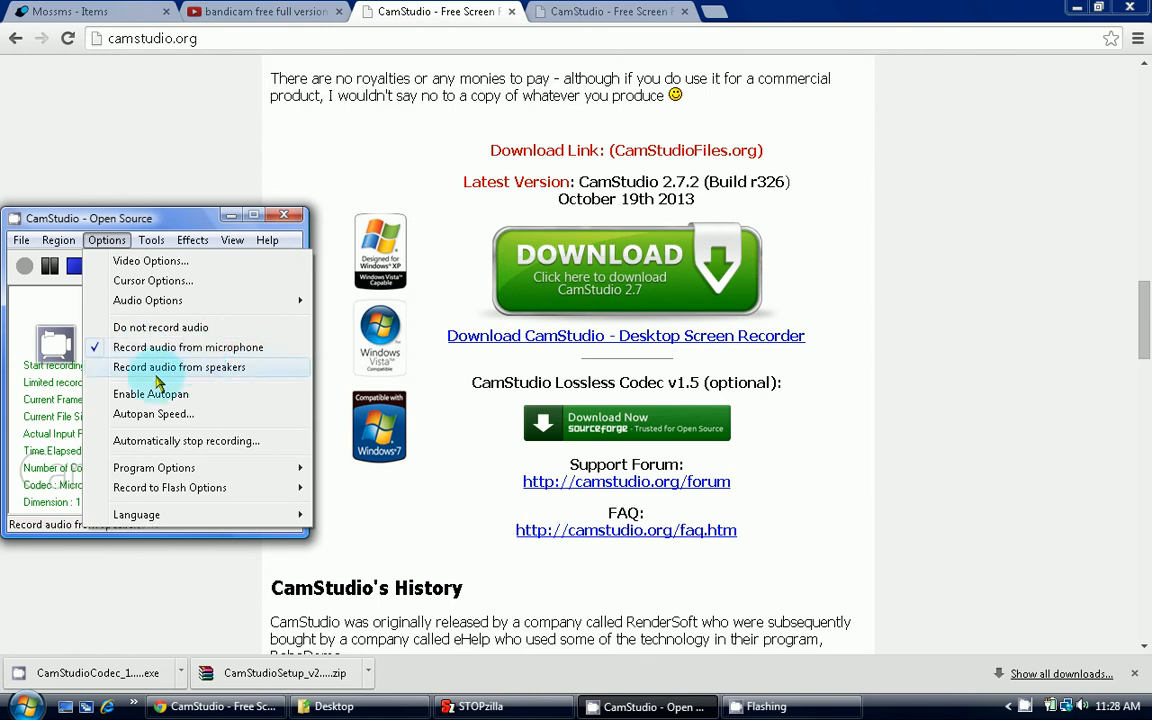
mouse_move(218, 382)
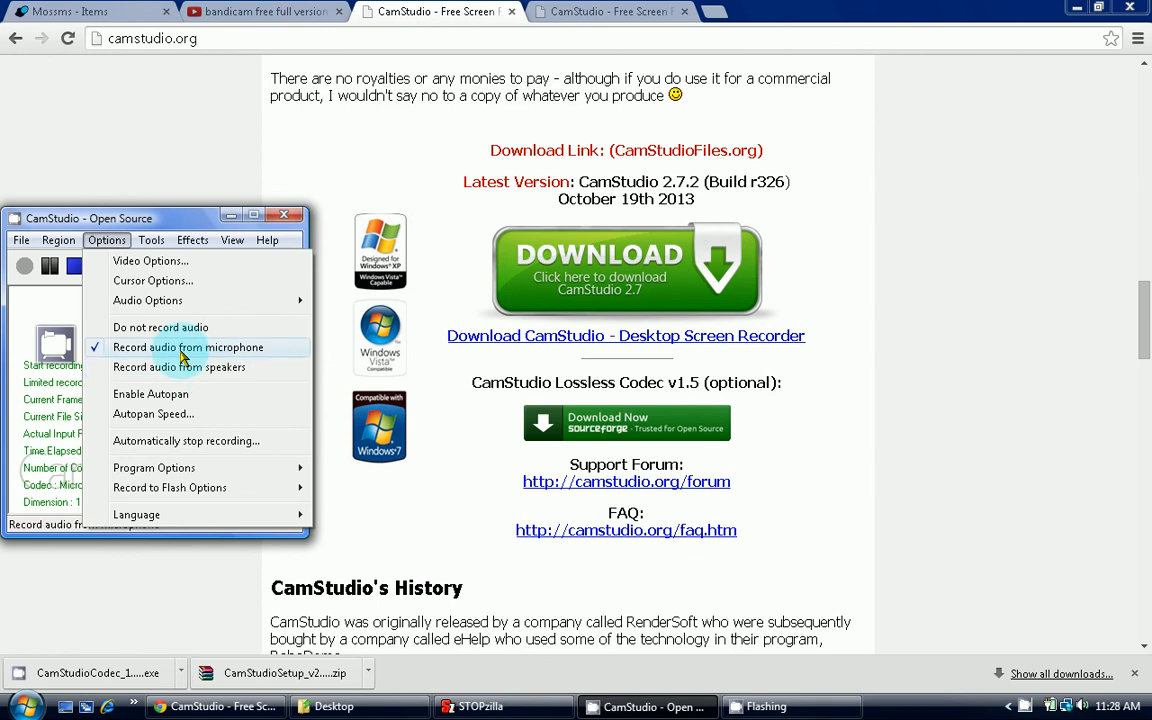
mouse_move(160, 327)
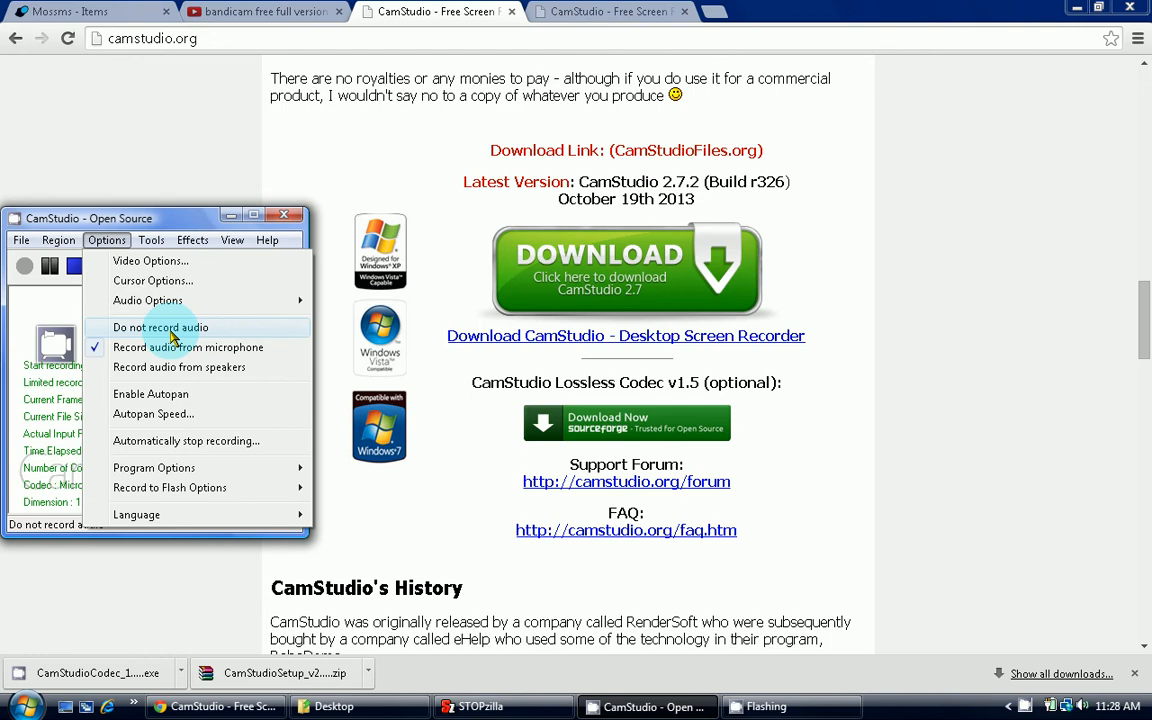
left_click(151, 240)
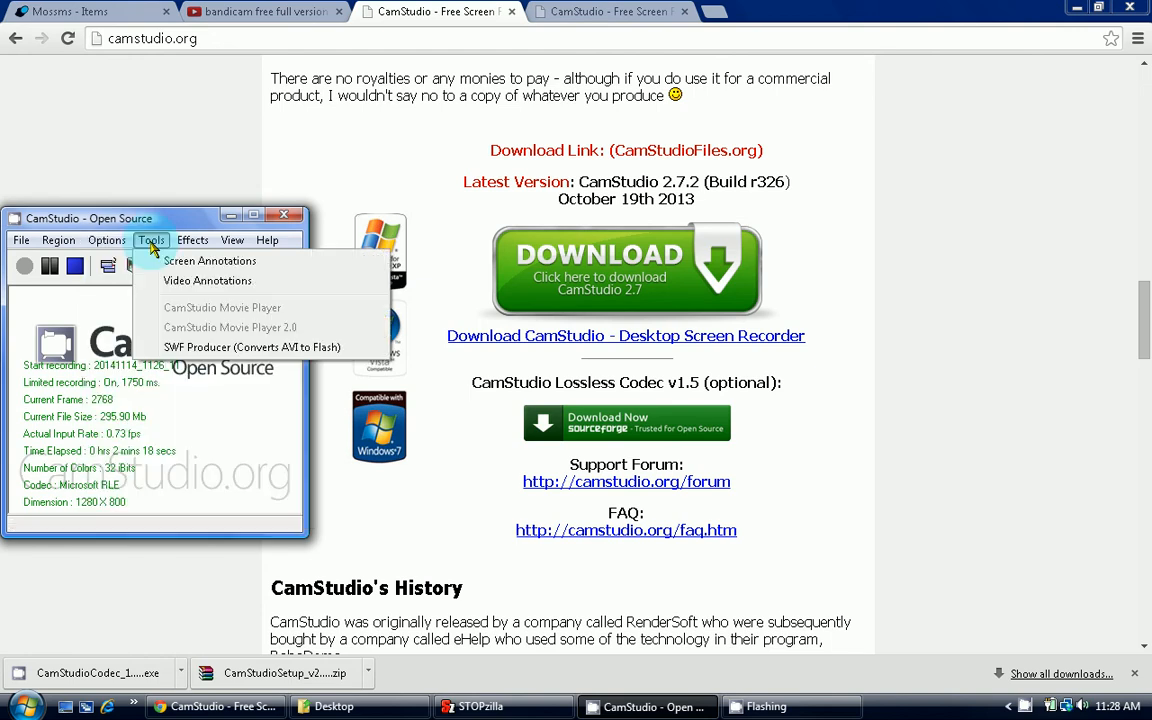
left_click(106, 239)
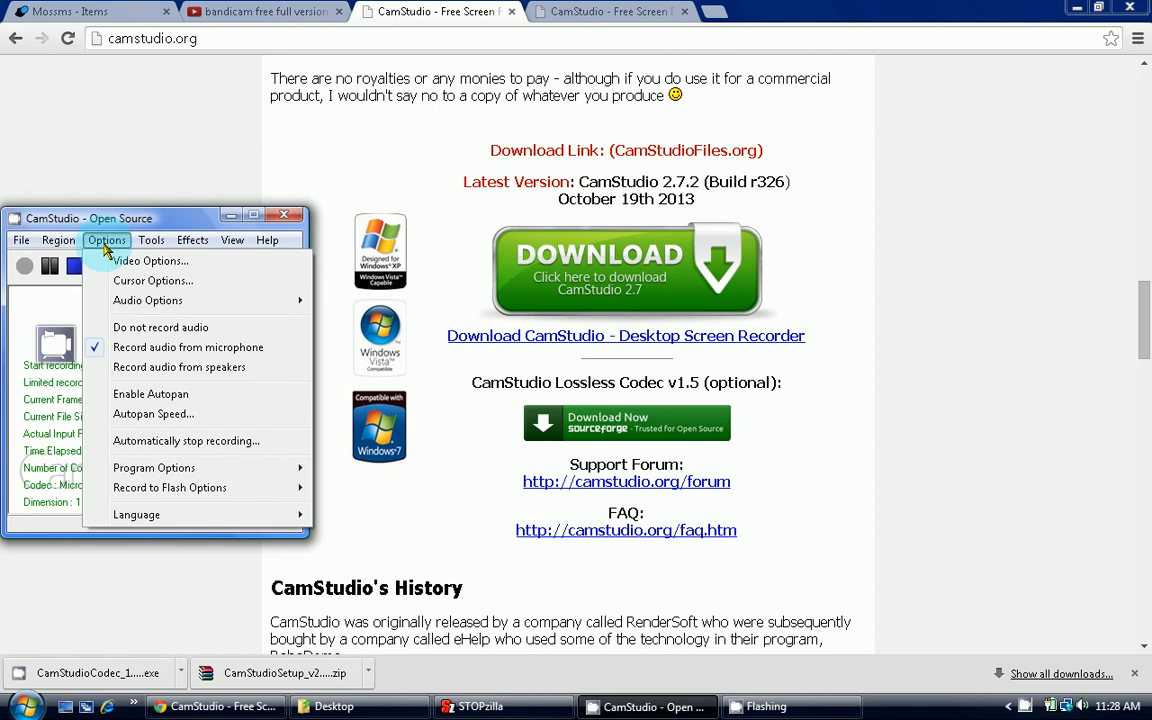
Confirm the circular cursor highlight and left-click feedback colour in Cursor Options.
left_click(153, 280)
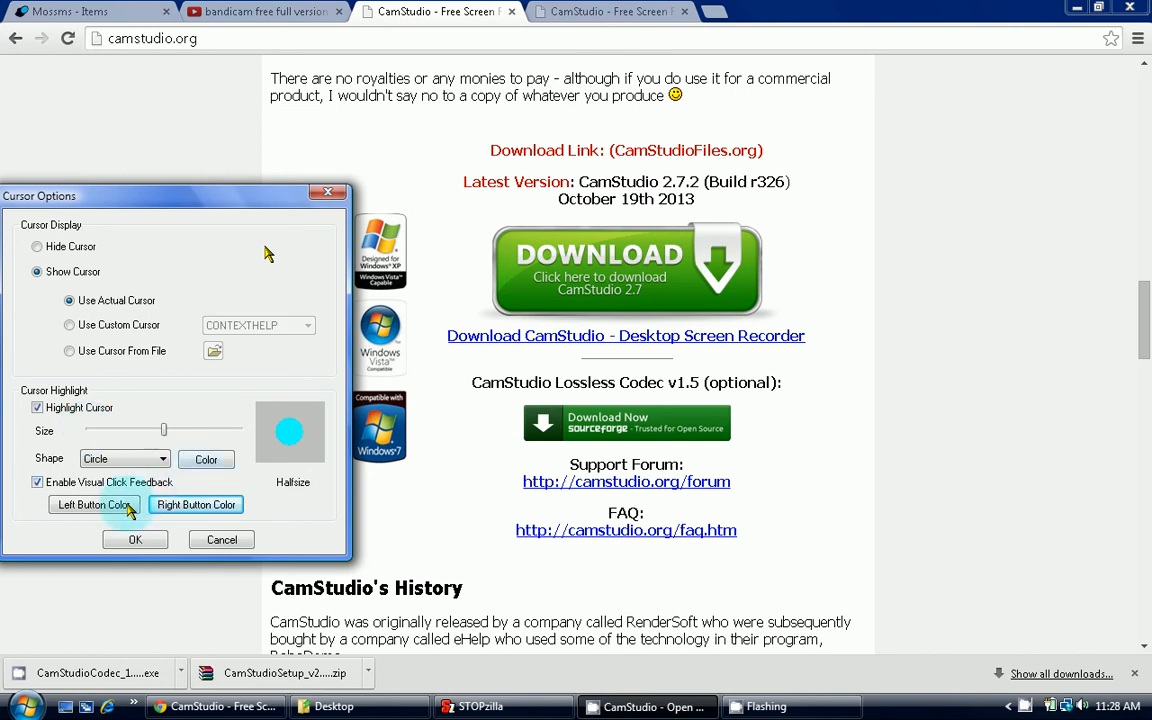
left_click(93, 504)
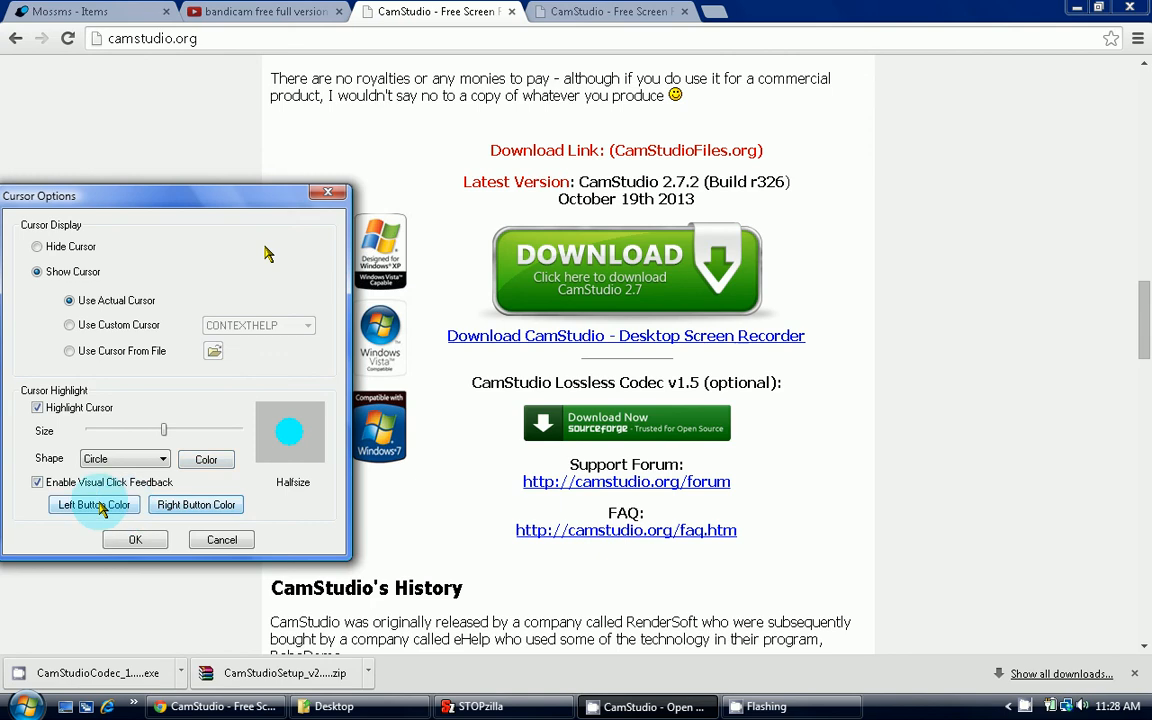
left_click(93, 504)
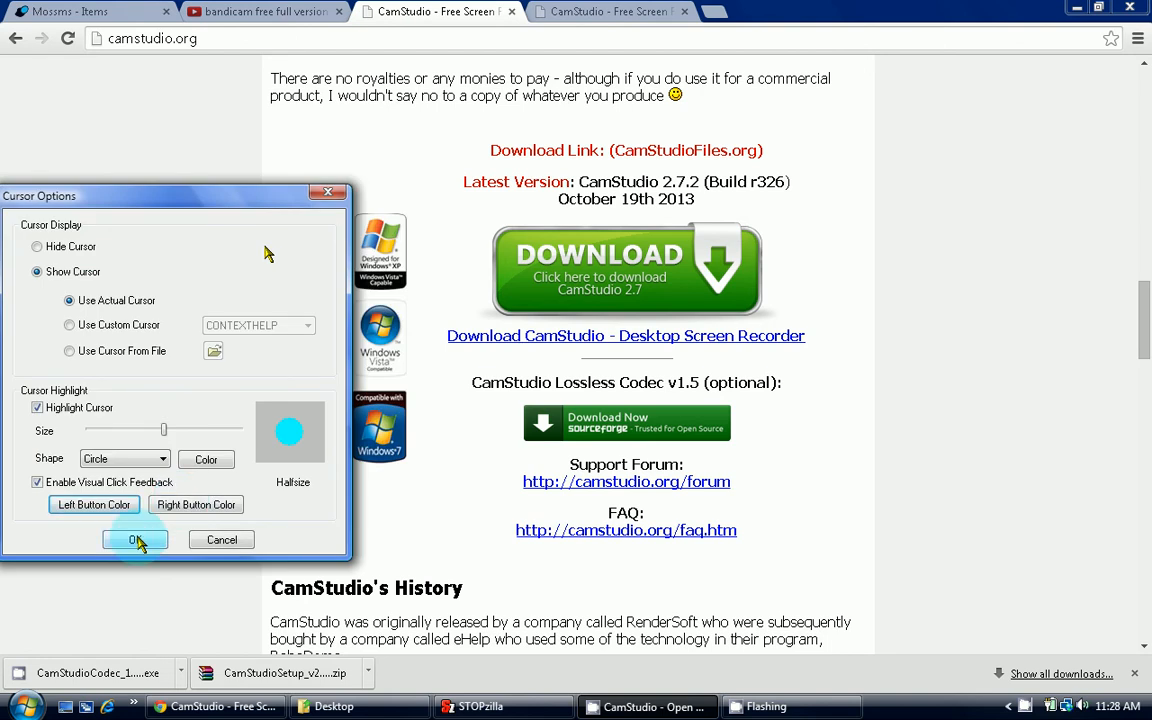
left_click(135, 539)
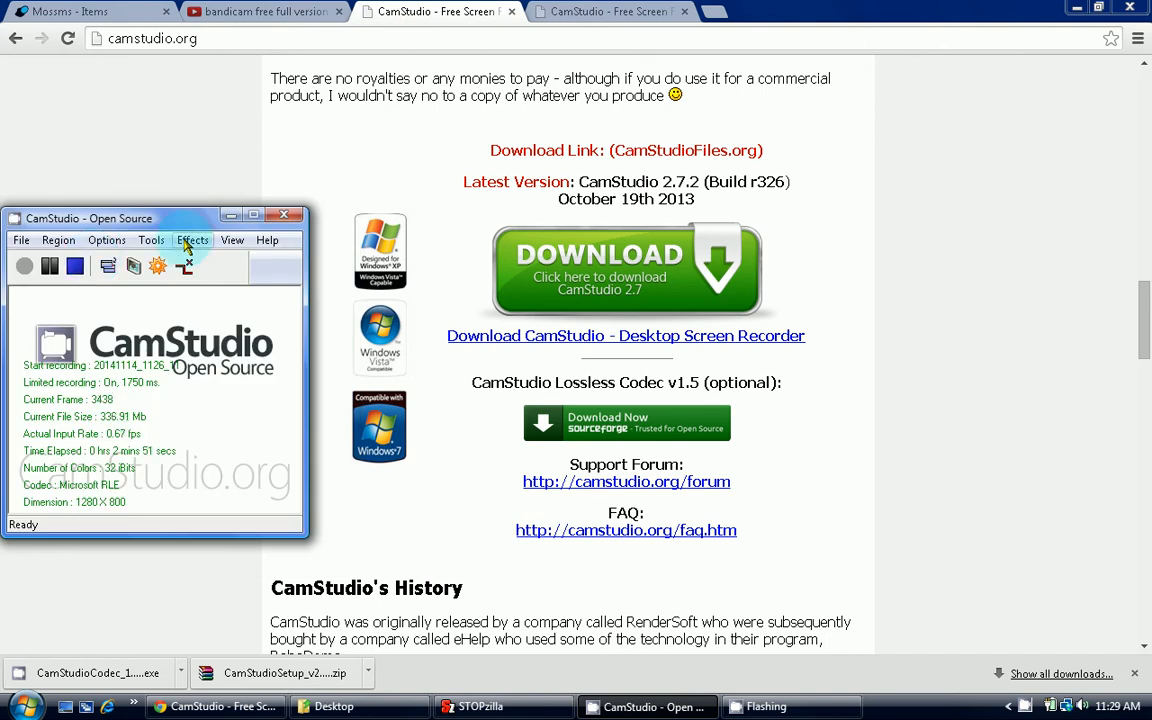
Browse the View, Options and Region menus, confirming Full Screen is checked.
left_click(231, 240)
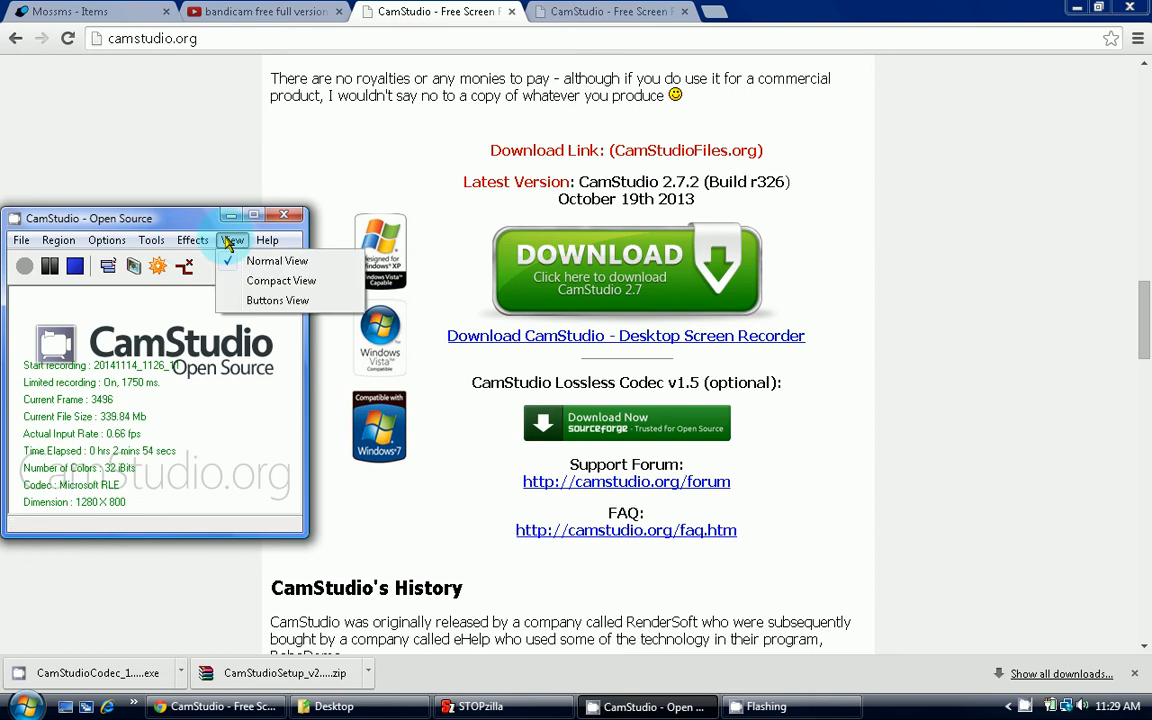
left_click(57, 240)
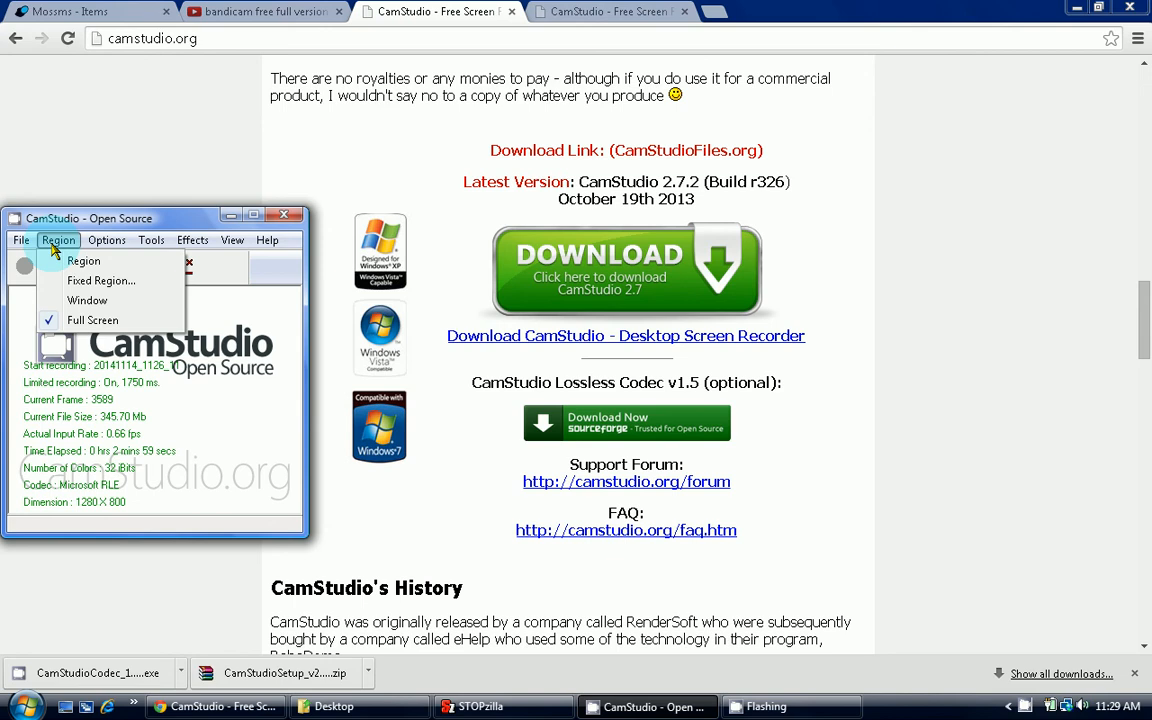
left_click(106, 240)
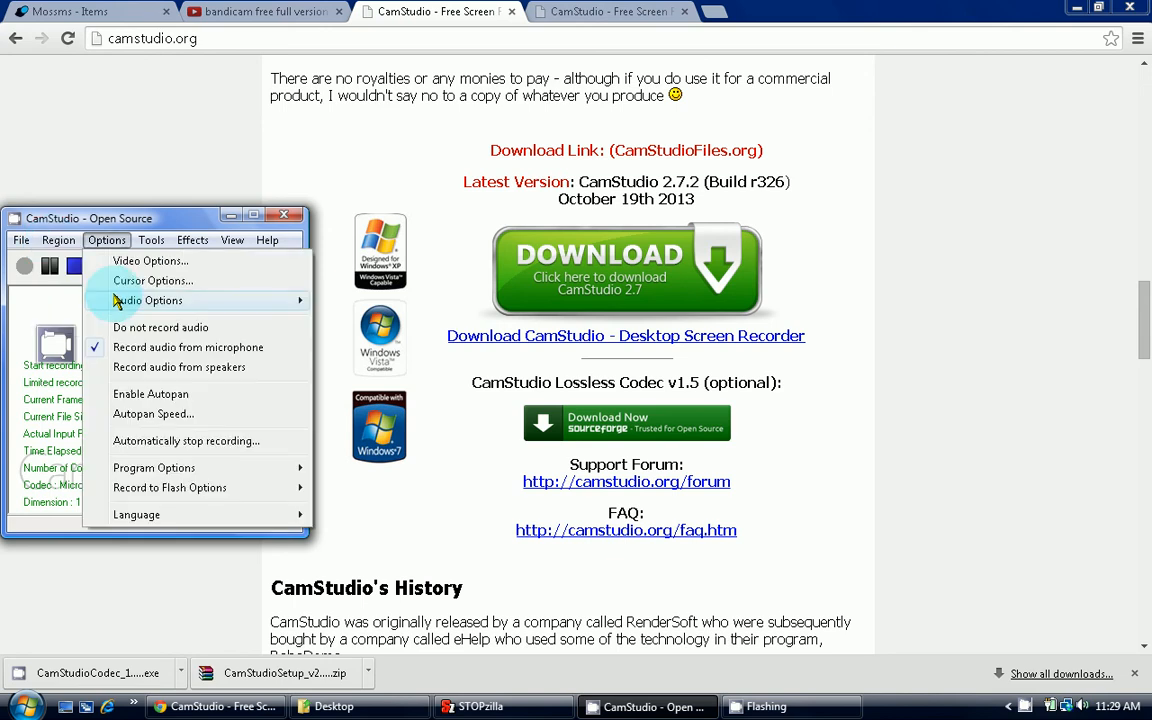
left_click(57, 240)
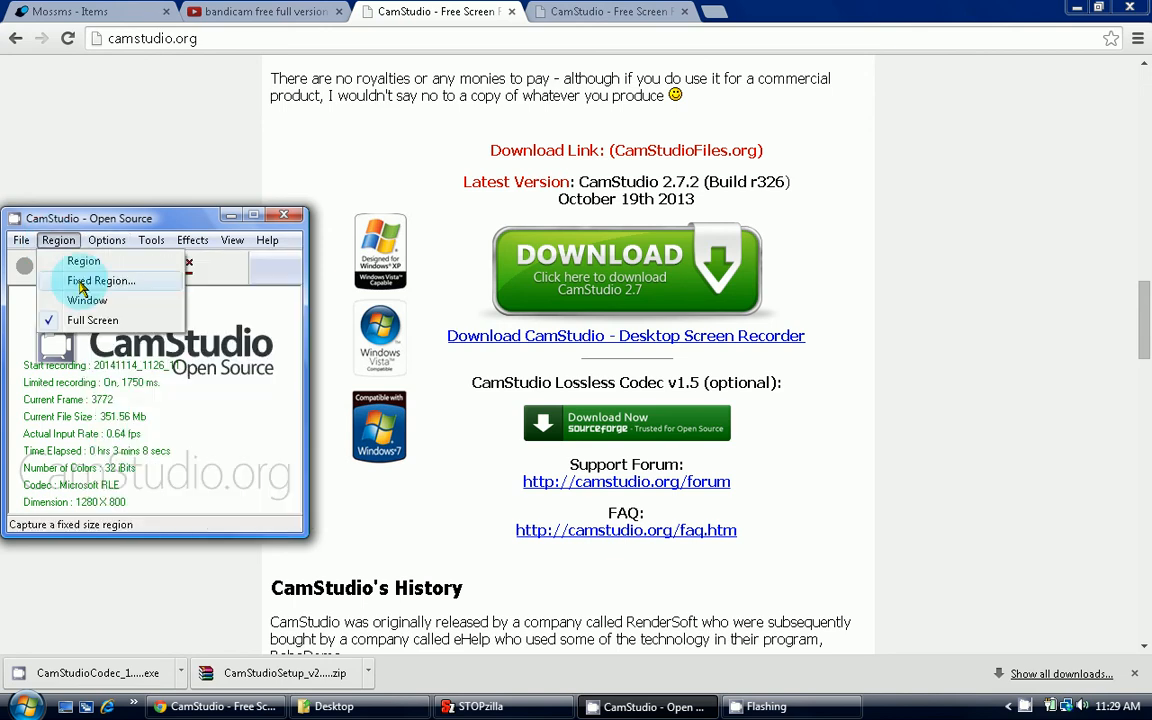
mouse_move(92, 320)
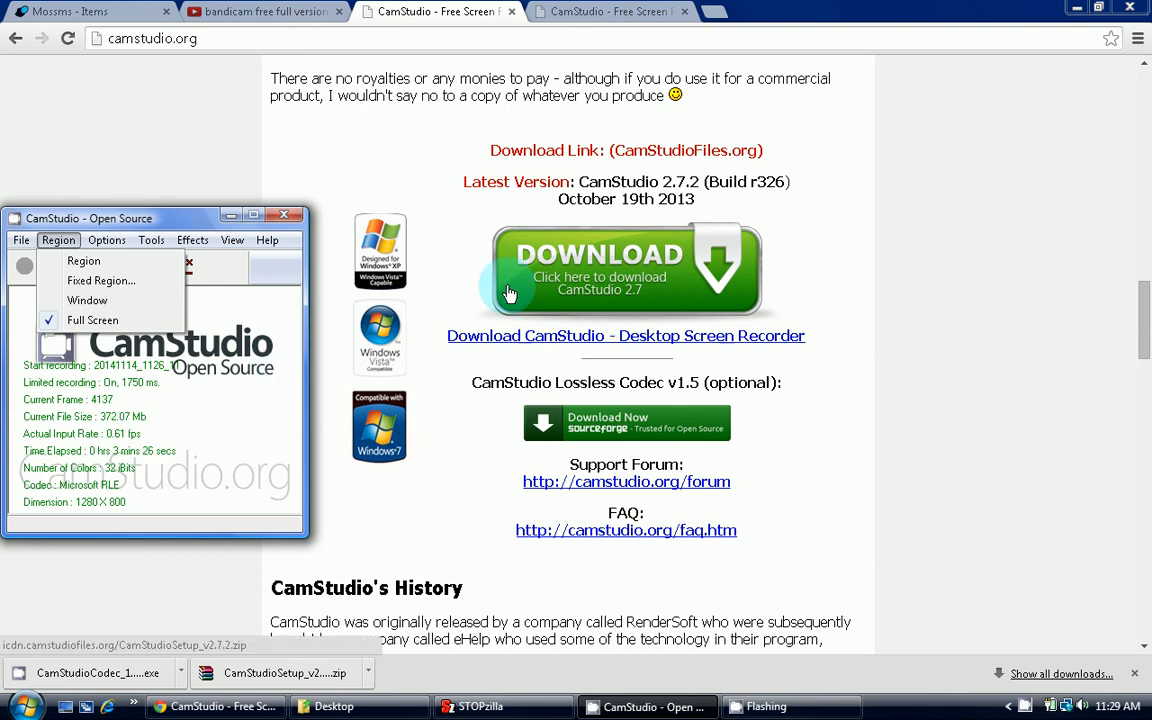
left_click(1057, 275)
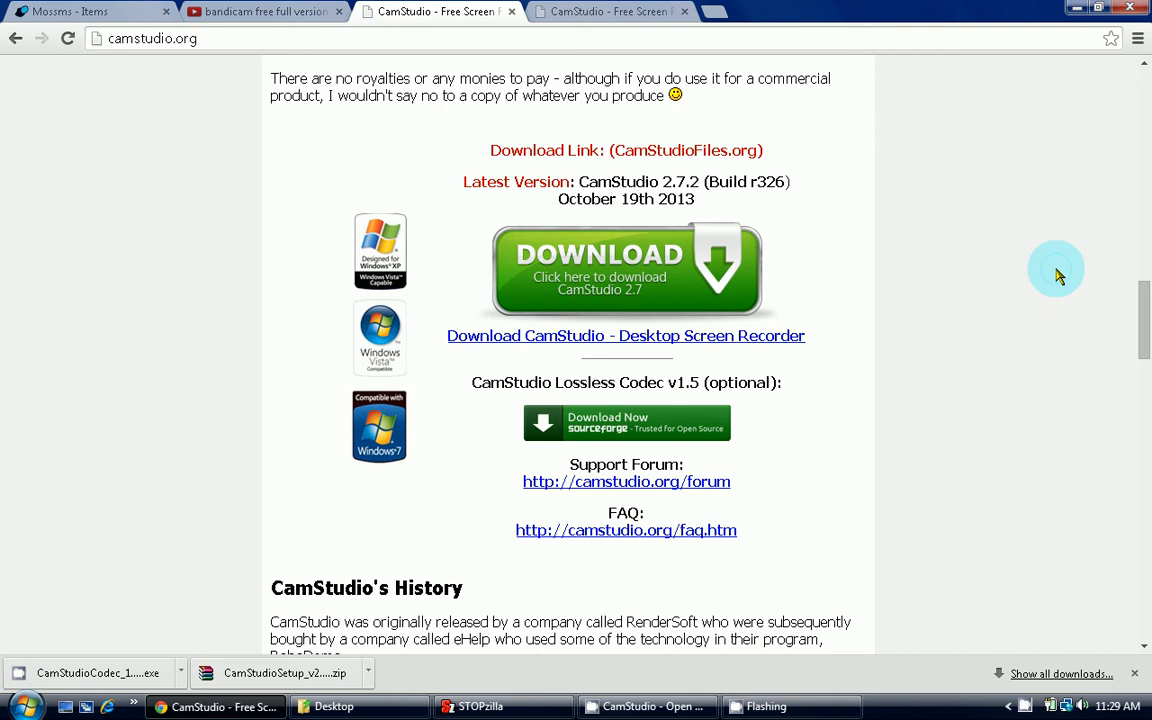
mouse_move(988, 448)
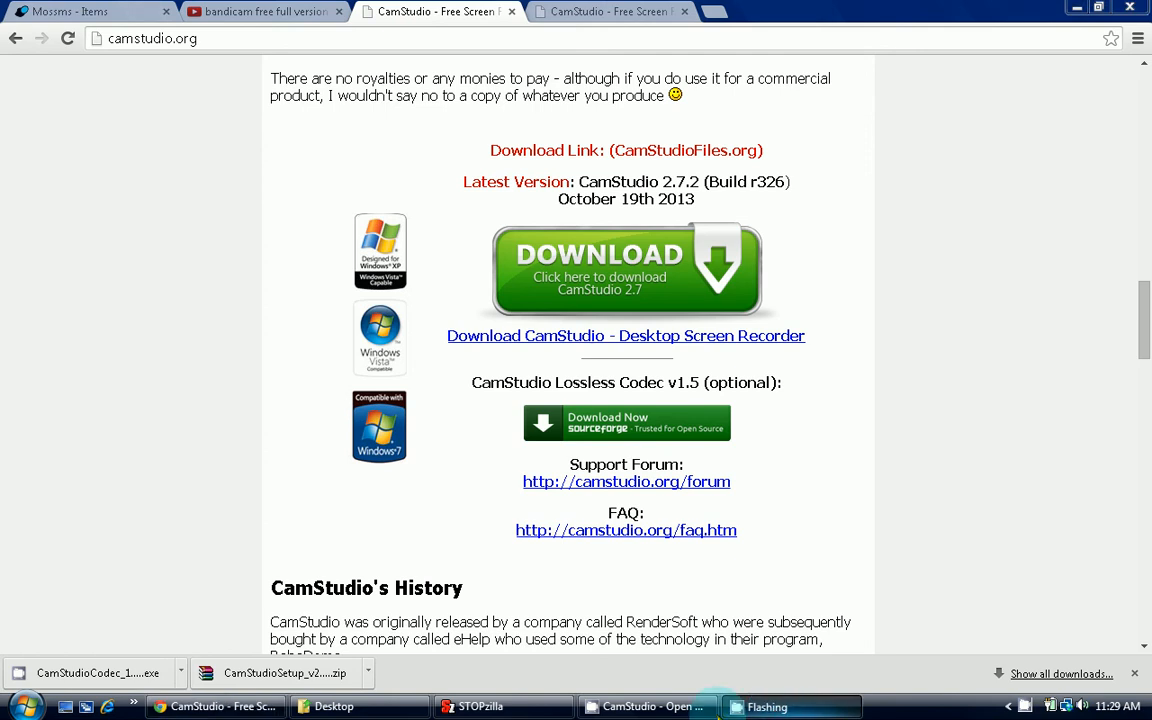
left_click(647, 706)
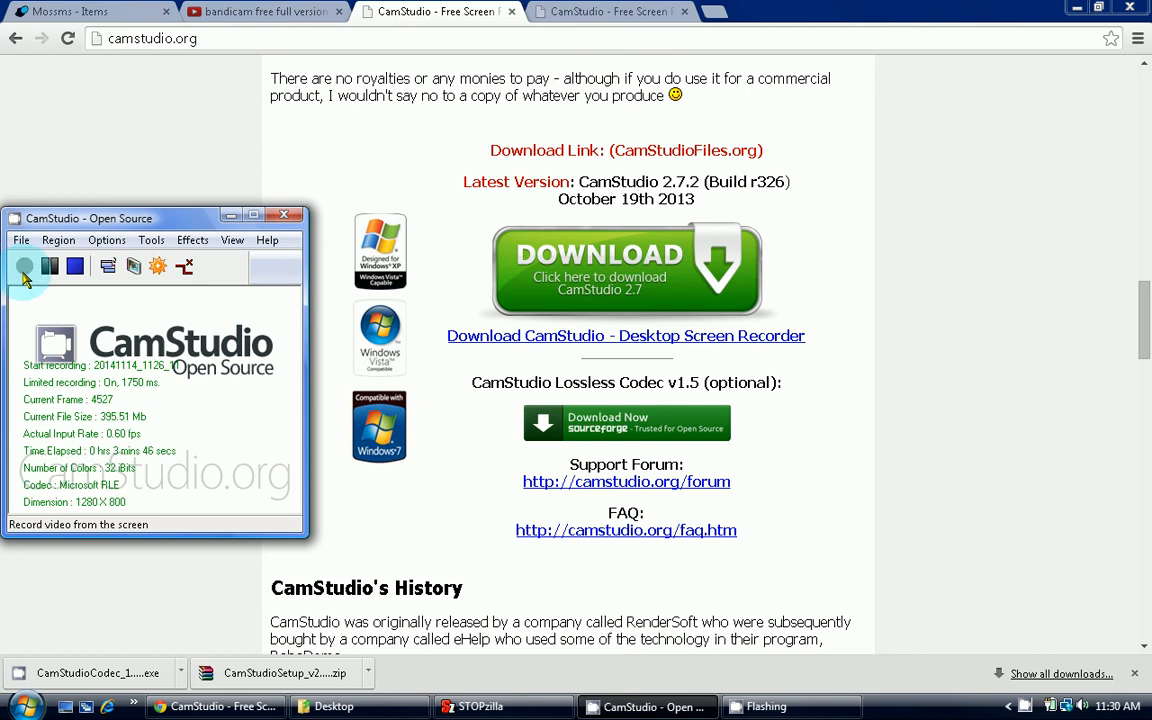
left_click(24, 266)
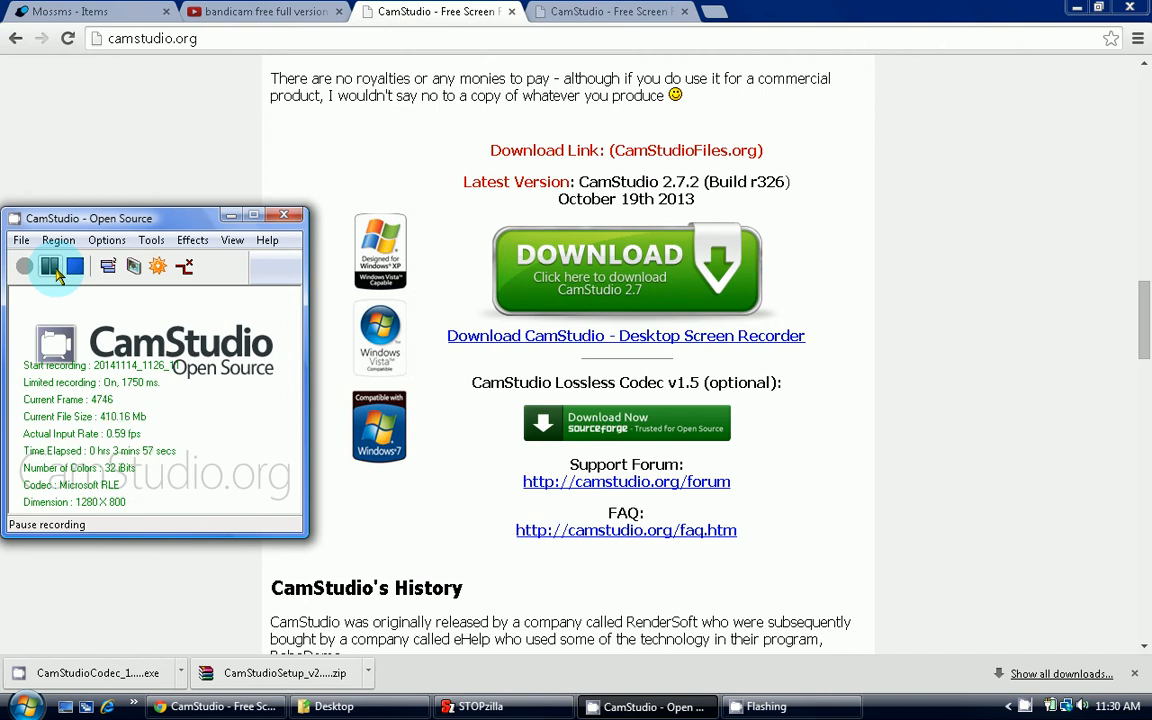
left_click(50, 265)
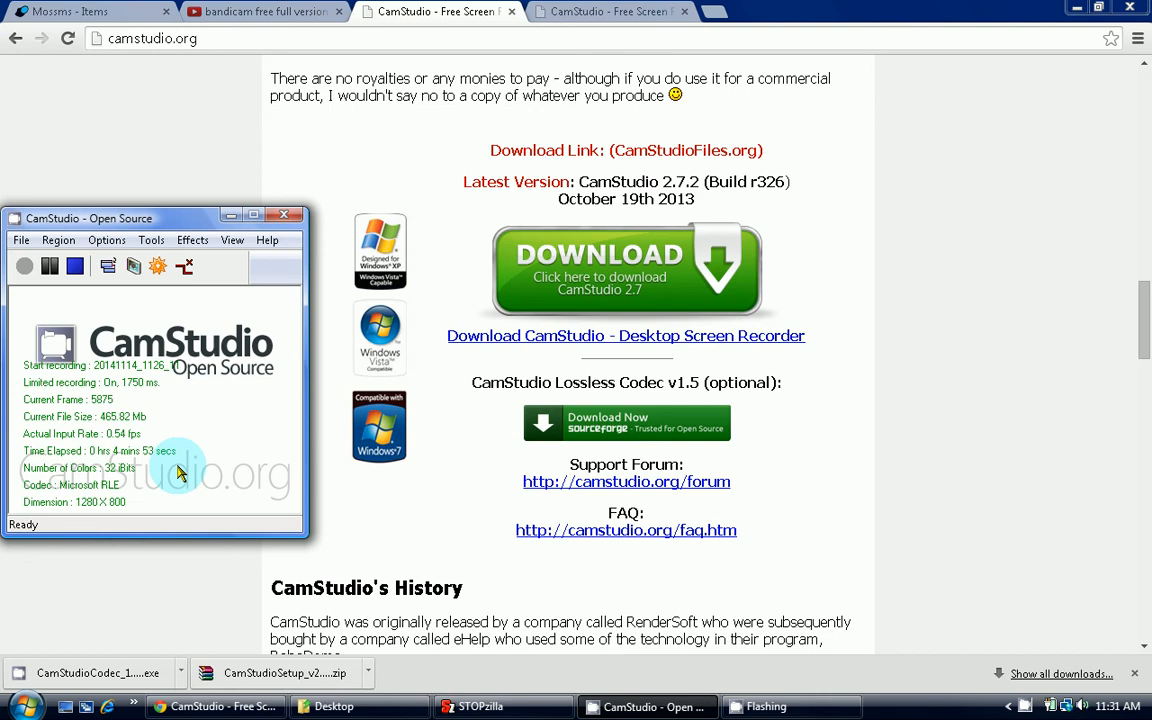
mouse_move(198, 470)
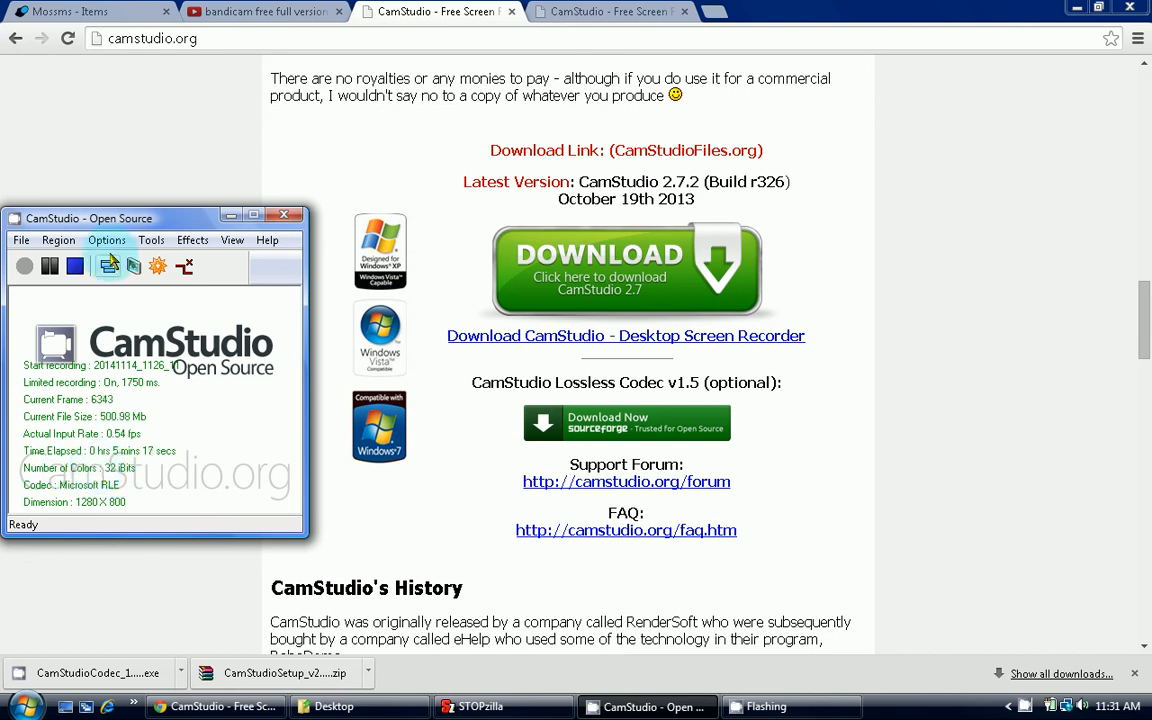
Point out the Stop button, then minimize the CamStudio recorder window.
left_click(49, 265)
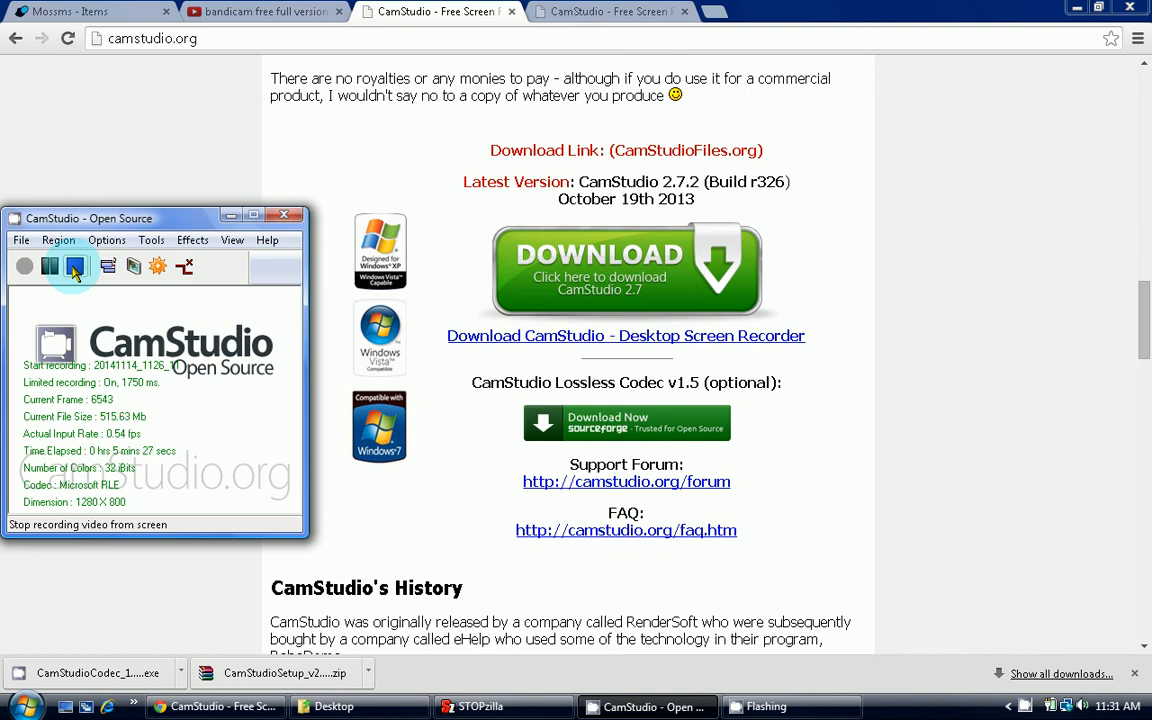
left_click(74, 265)
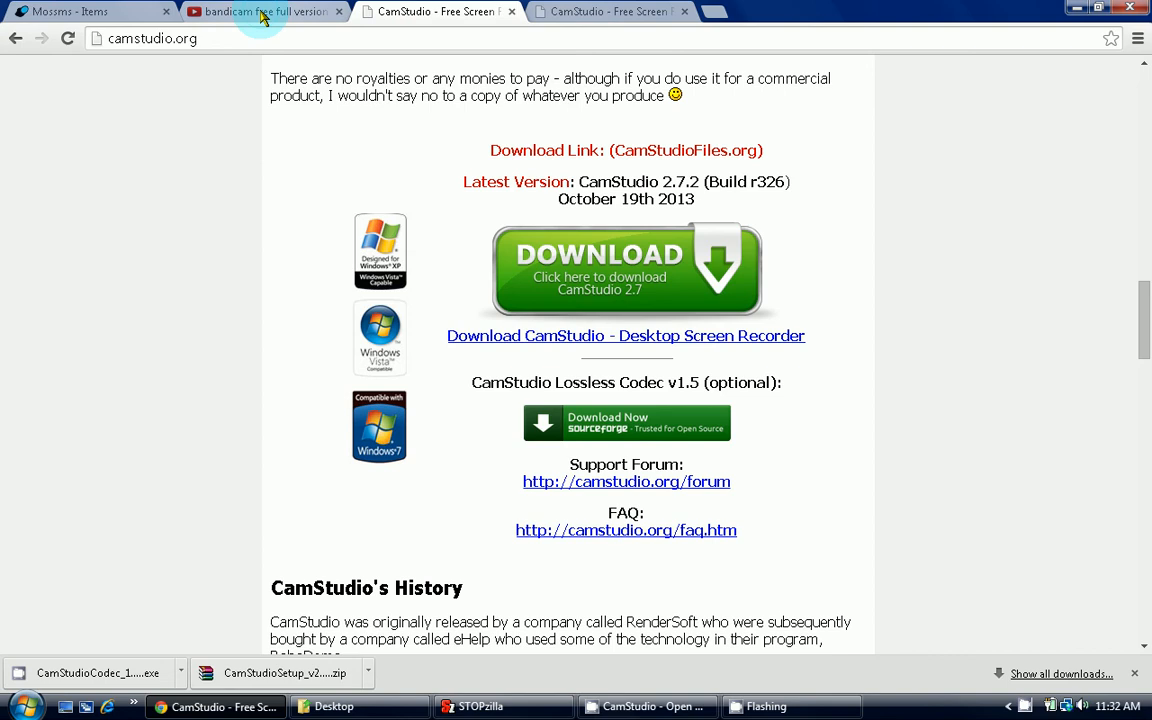
Switch to the 'bandicam free full version' YouTube results tab.
left_click(260, 11)
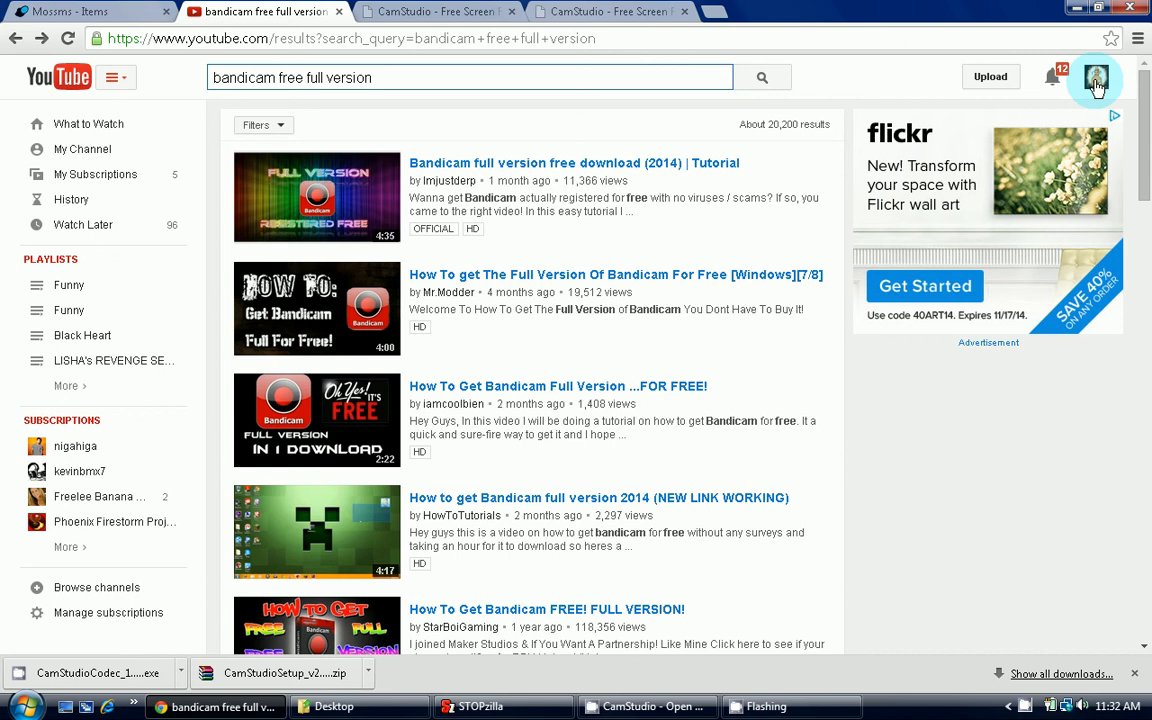
Go to My Channel from the YouTube account menu and sidebar.
left_click(1096, 78)
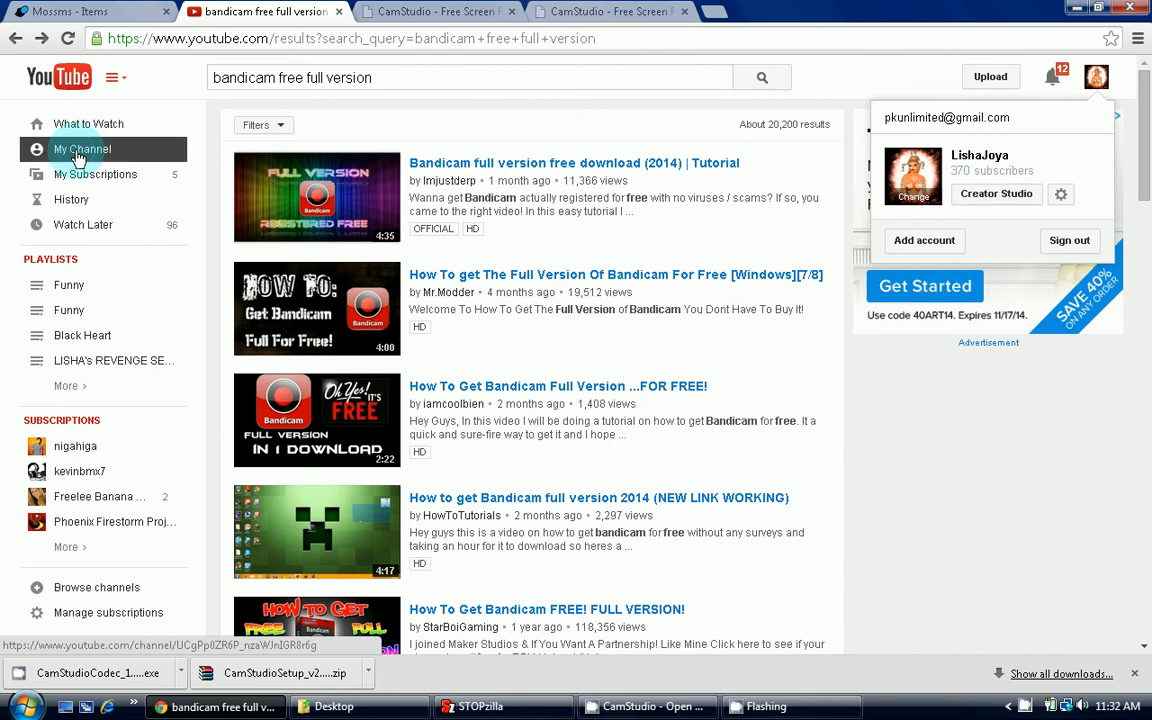
left_click(83, 149)
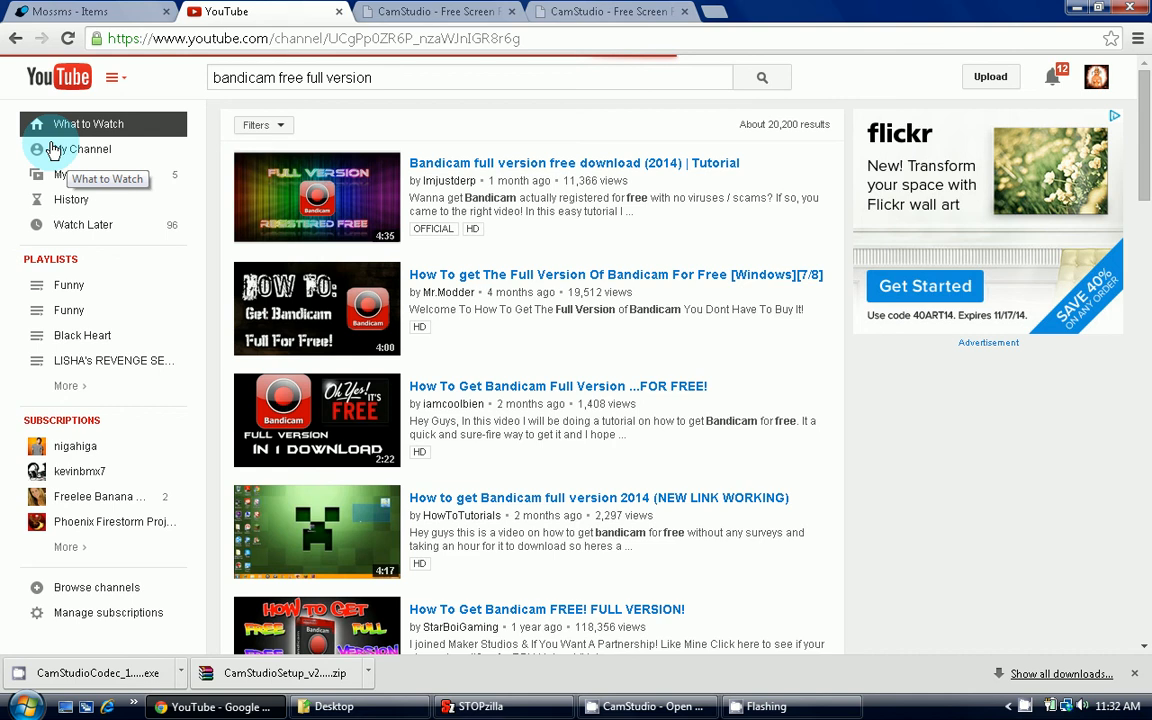
left_click(79, 149)
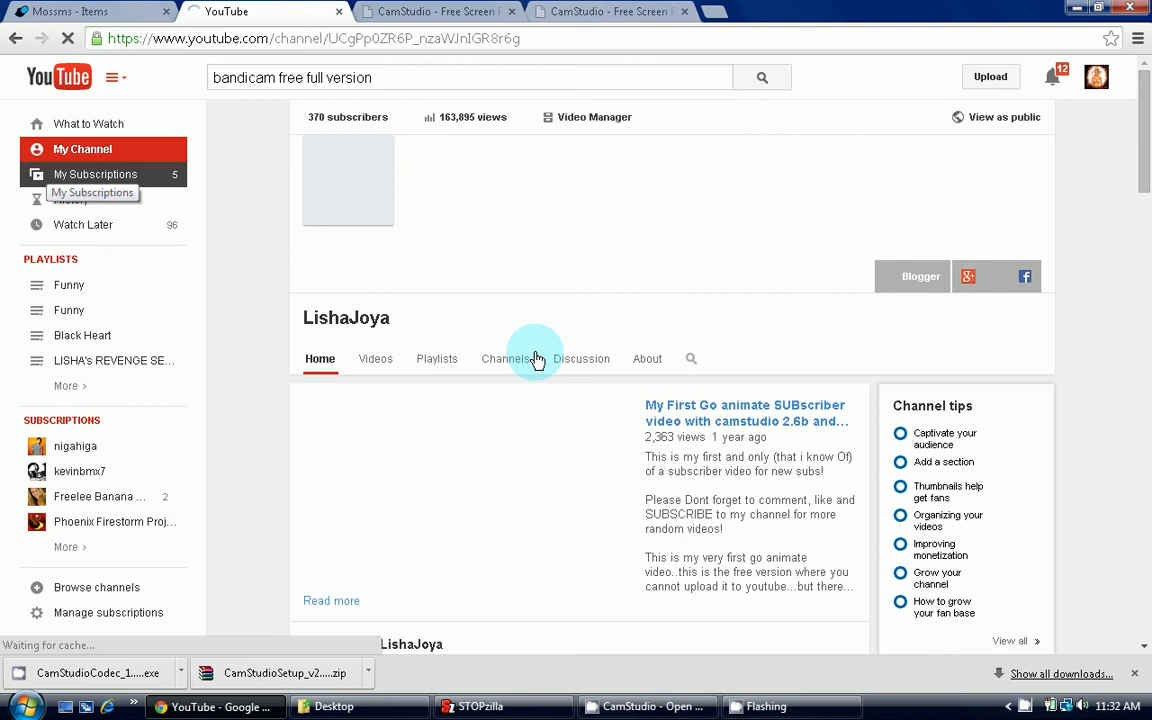